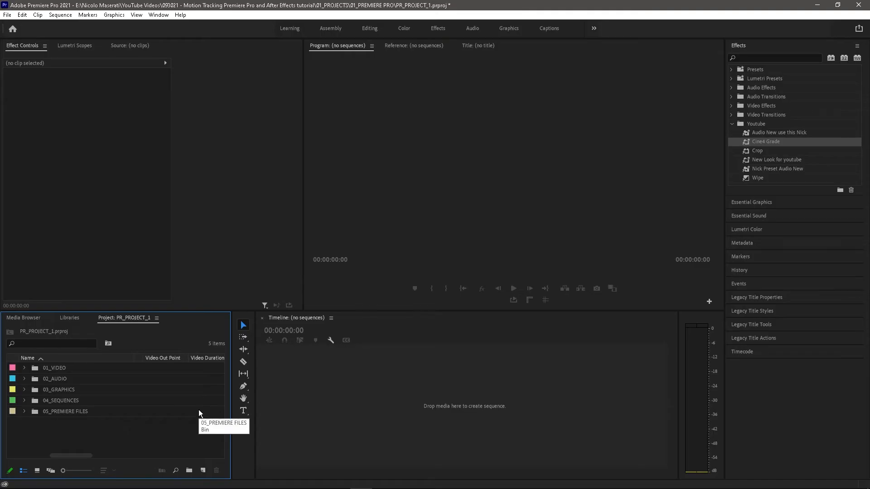
mouse_move(176, 431)
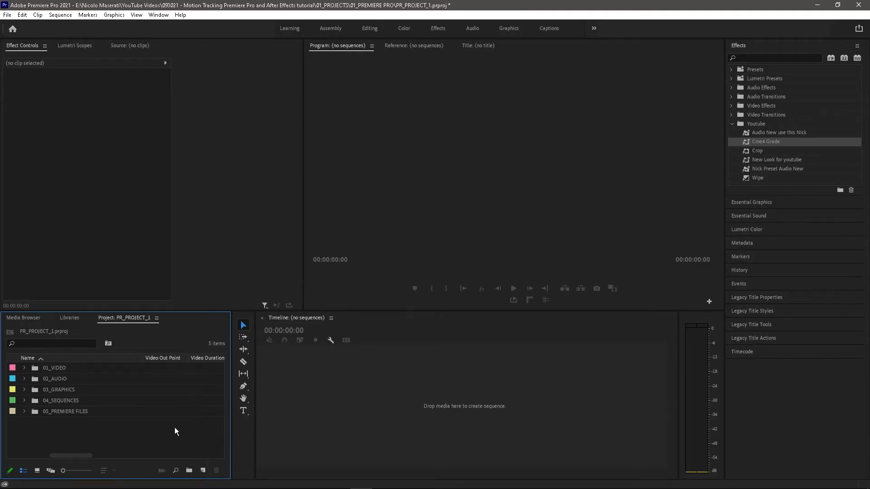
mouse_move(49, 392)
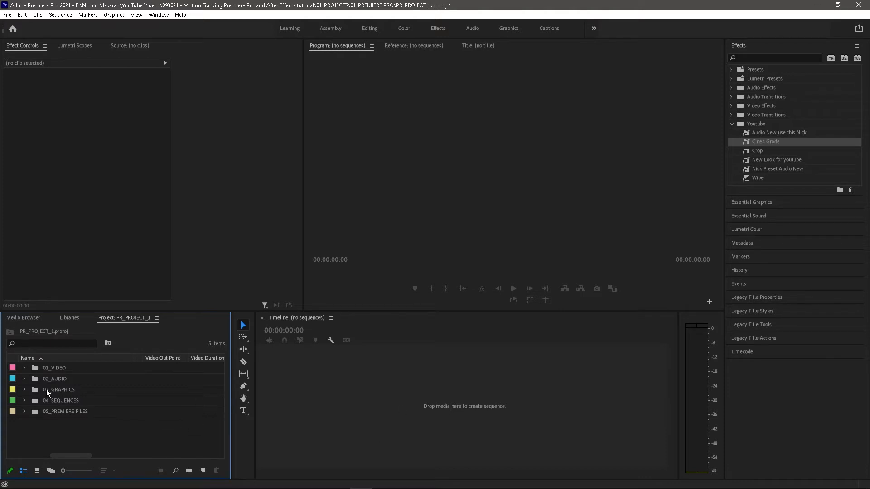
Expand the 01_VIDEO bin and select the 3840x2160 Woman Jogging clip.
left_click(24, 368)
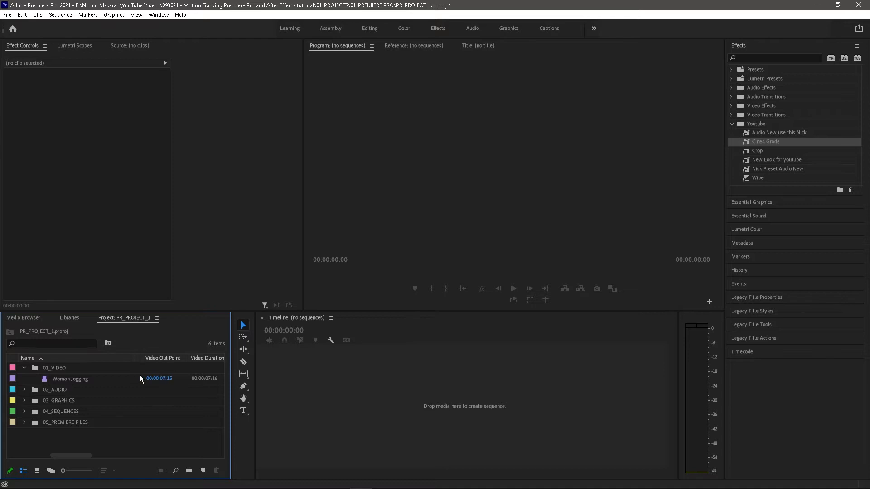
mouse_move(120, 380)
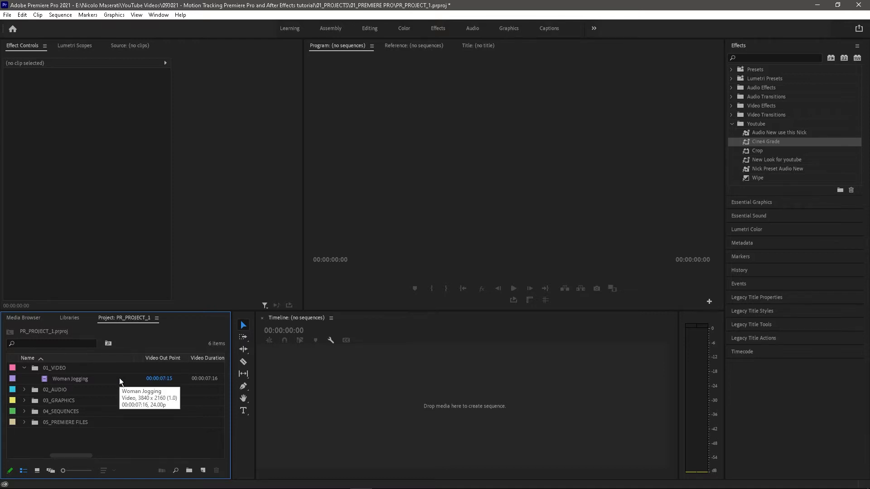
mouse_move(101, 380)
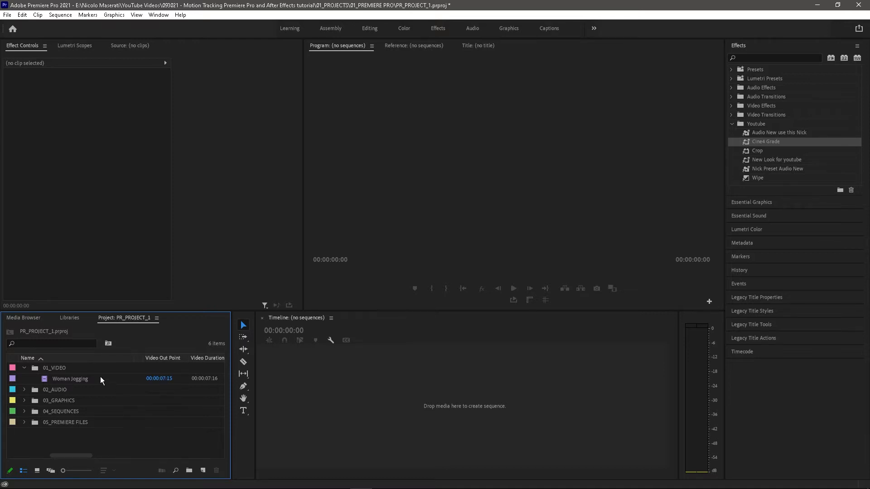
left_click(70, 378)
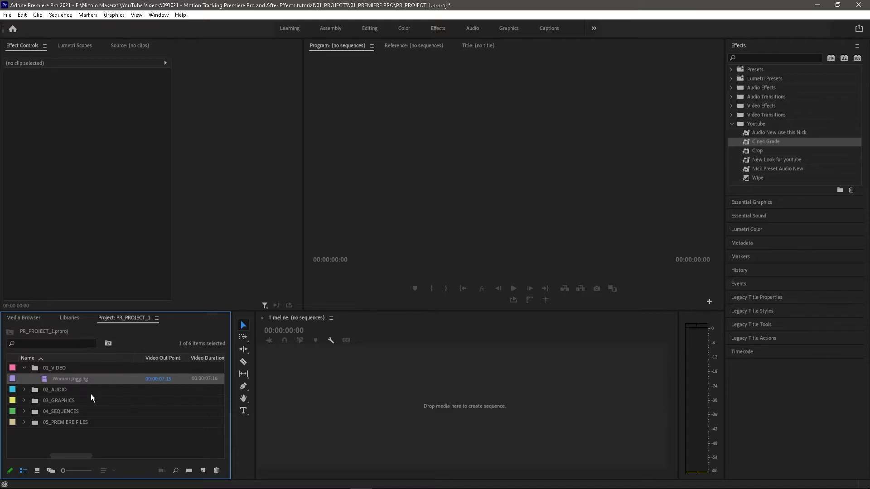
mouse_move(254, 405)
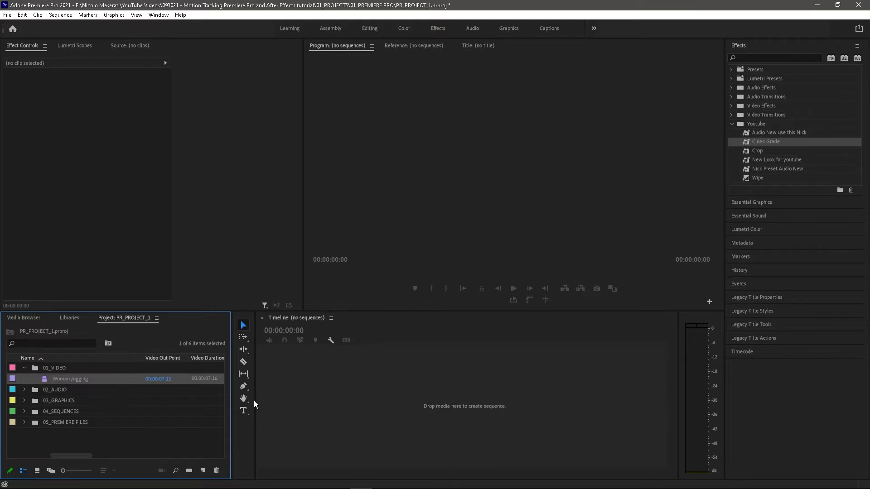
mouse_move(203, 470)
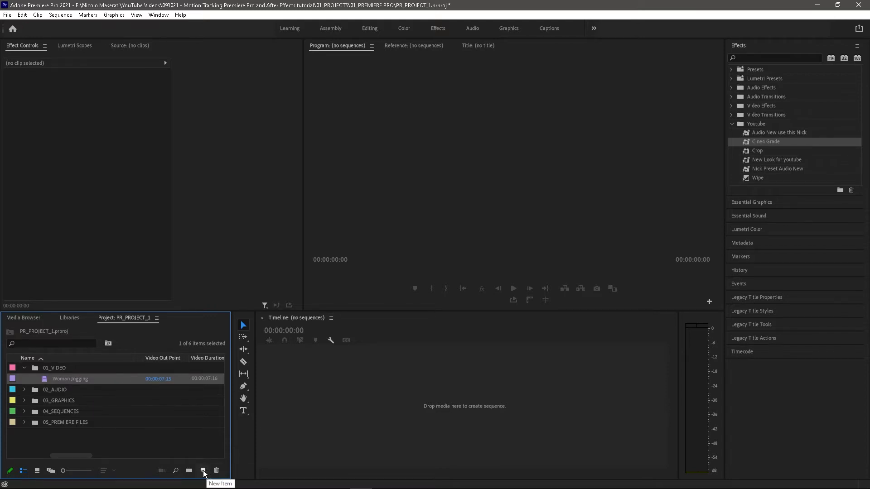
Create Sequence 04 from the ARRI 1080p 23.976 preset via New Item > Sequence.
left_click(203, 470)
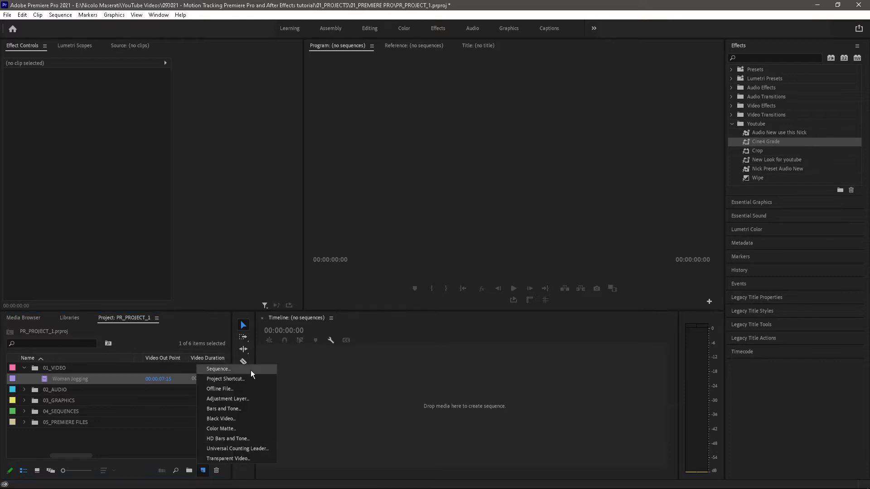
left_click(218, 369)
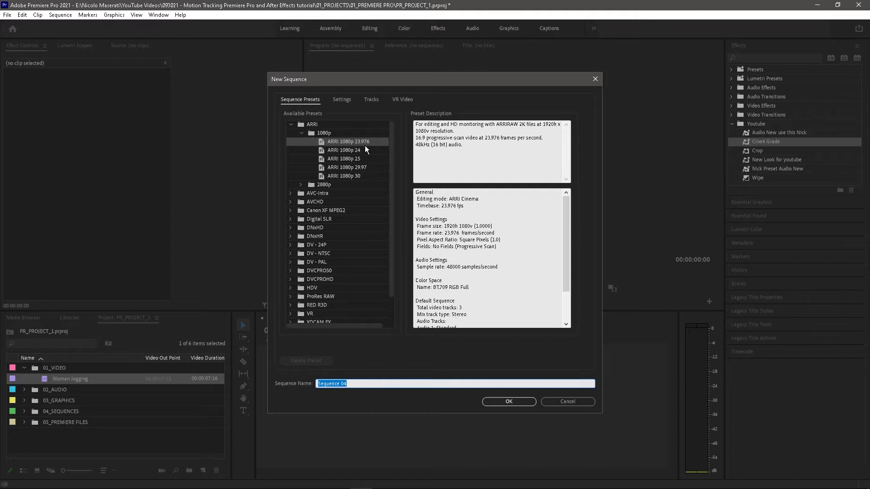
left_click(509, 402)
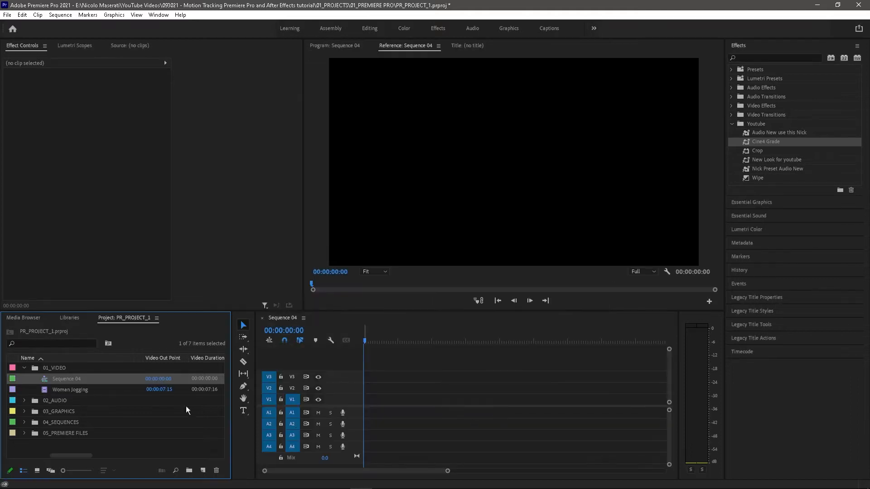
Place the Woman Jogging clip on track V1 of Sequence 04.
left_click_drag(70, 389, 382, 389)
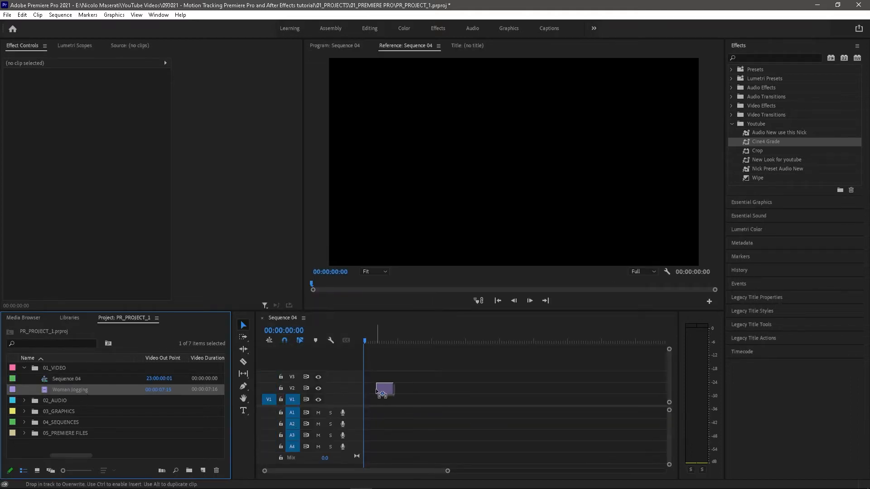
left_click_drag(383, 389, 400, 399)
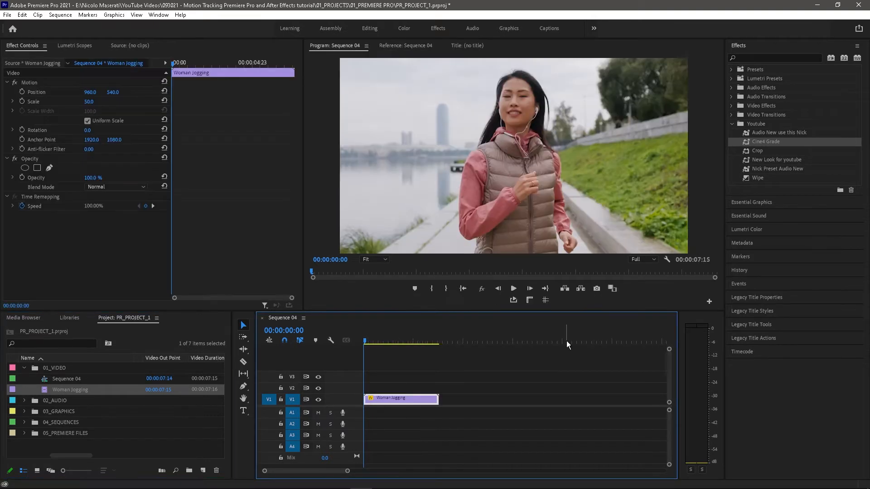
mouse_move(569, 307)
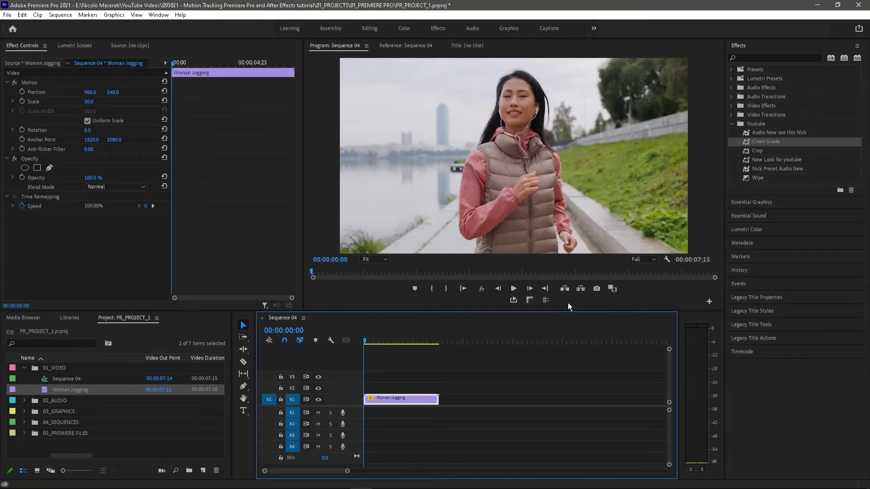
mouse_move(545, 300)
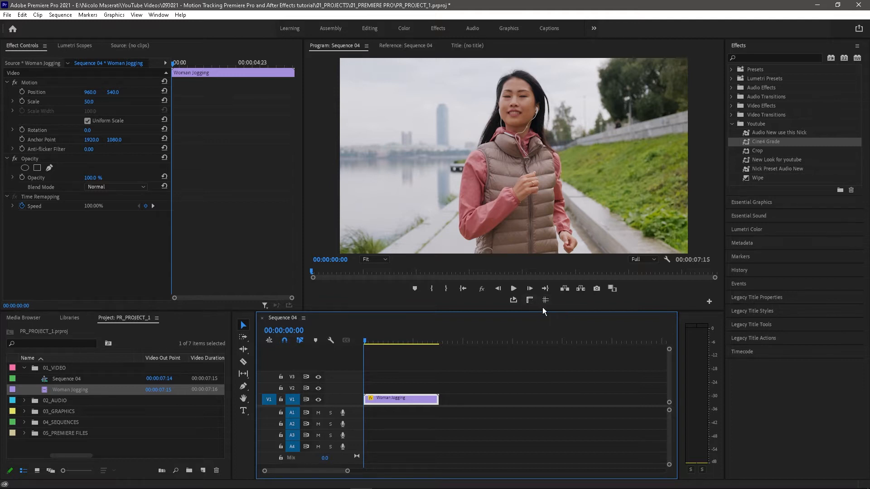
mouse_move(521, 300)
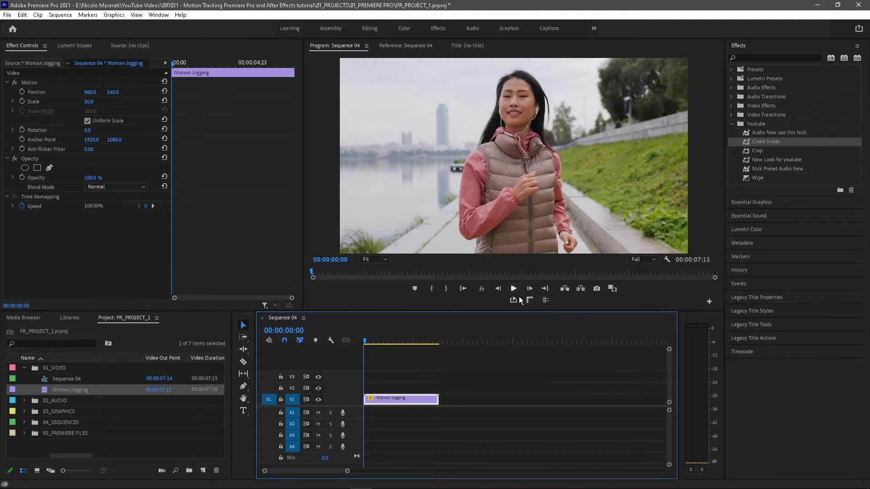
mouse_move(709, 302)
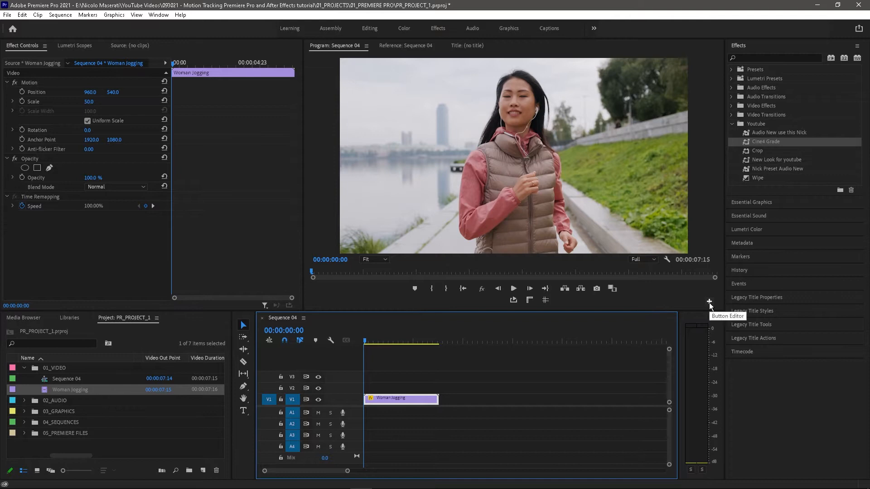
Add Show Rulers and Show Guides to the Program Monitor button bar and show rulers.
left_click(709, 300)
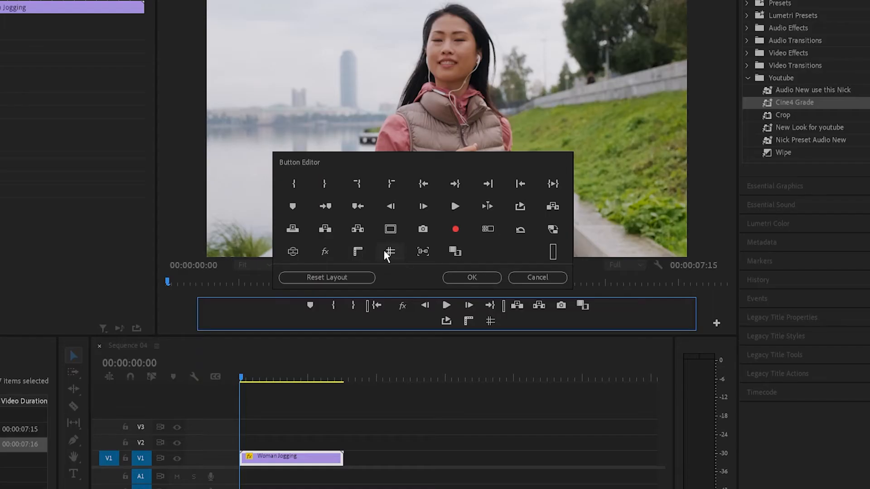
mouse_move(467, 321)
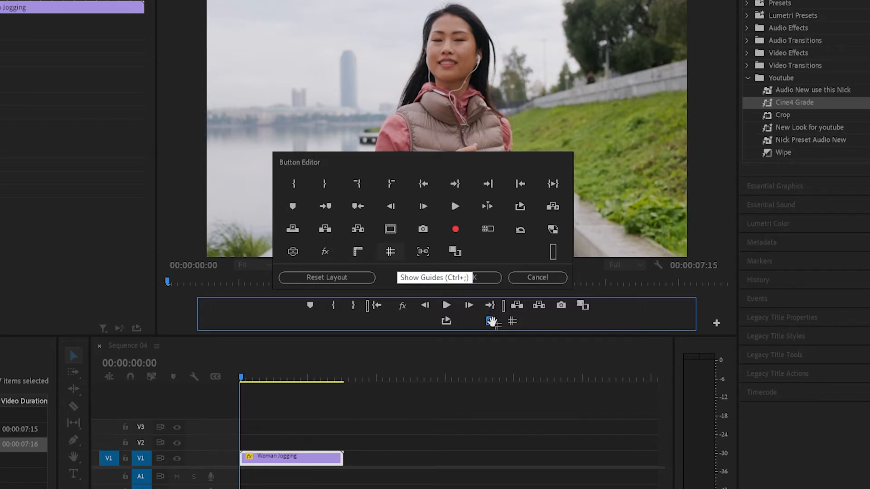
left_click(537, 277)
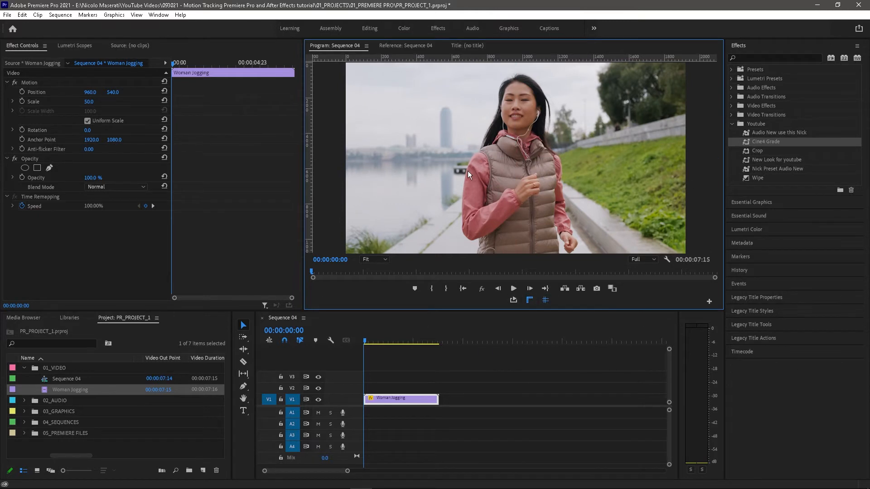
Enable Safe Margins over the Program Monitor from its display options.
right_click(469, 176)
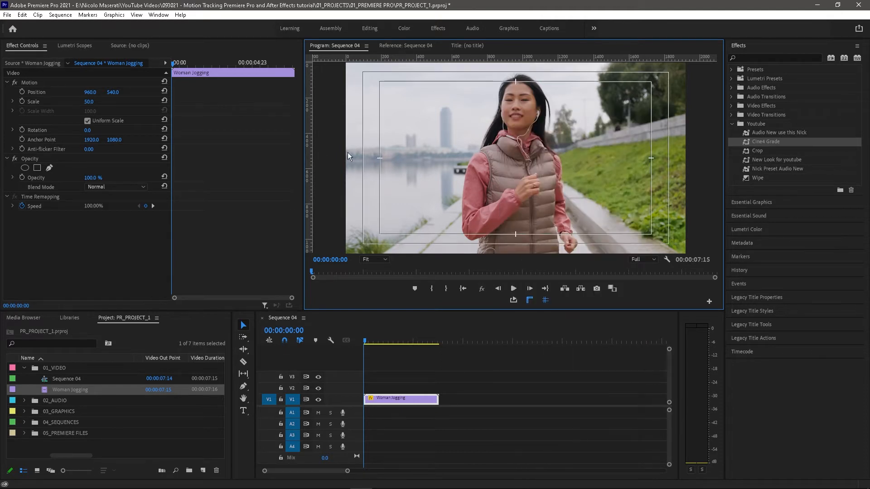
mouse_move(309, 157)
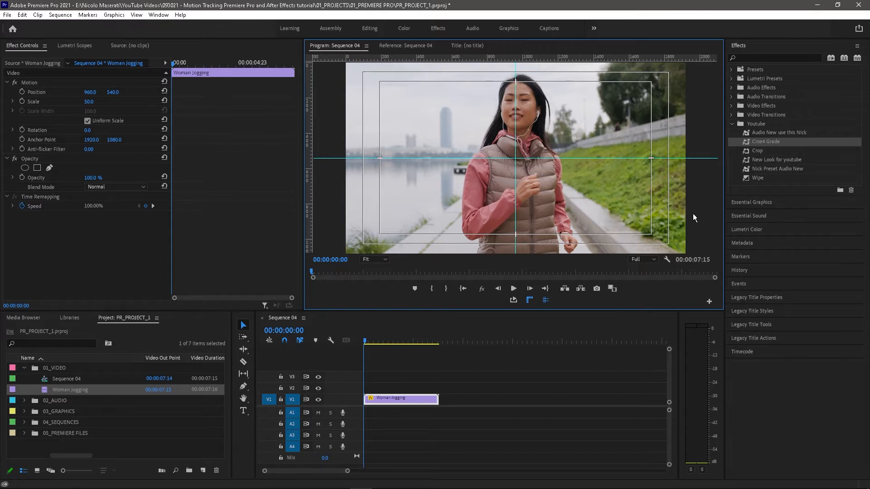
mouse_move(218, 129)
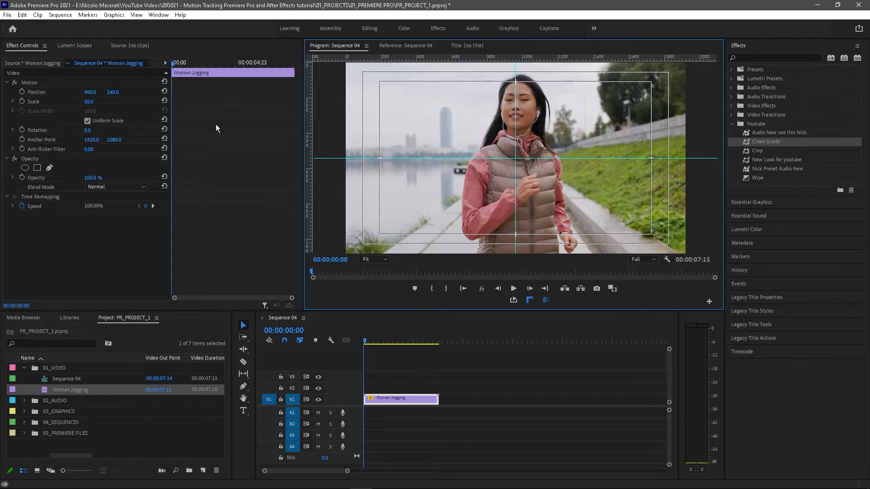
mouse_move(571, 133)
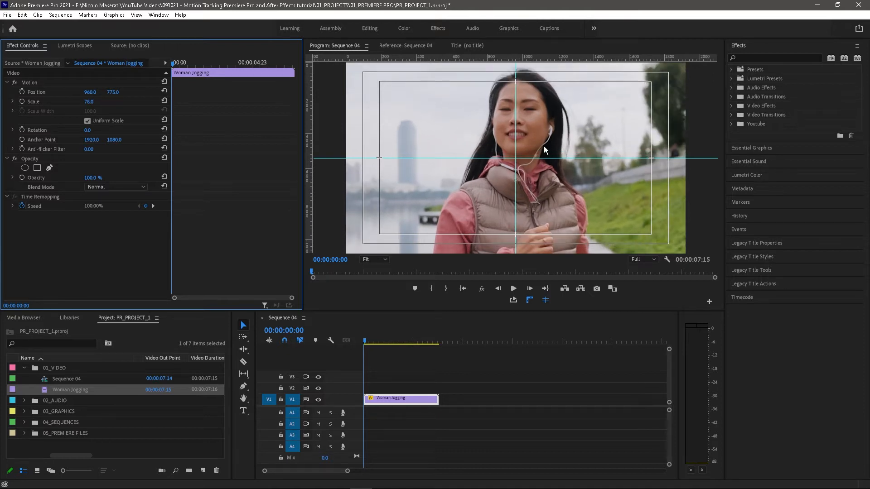
mouse_move(207, 110)
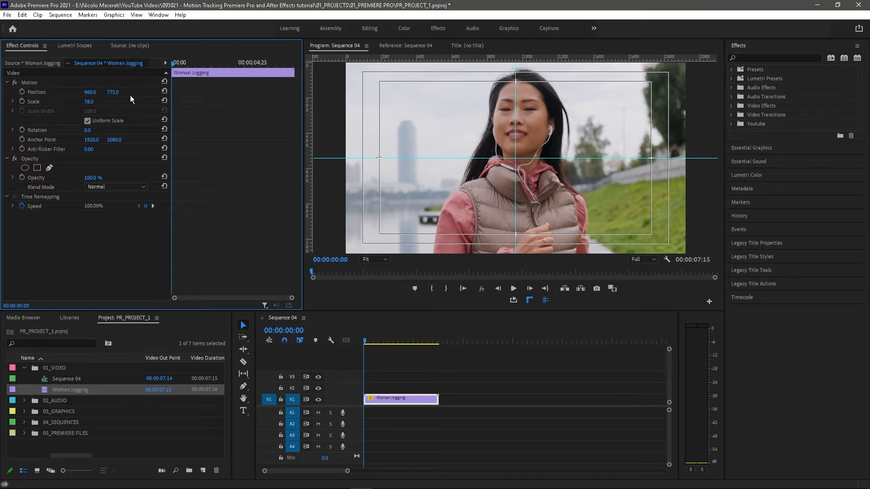
mouse_move(518, 166)
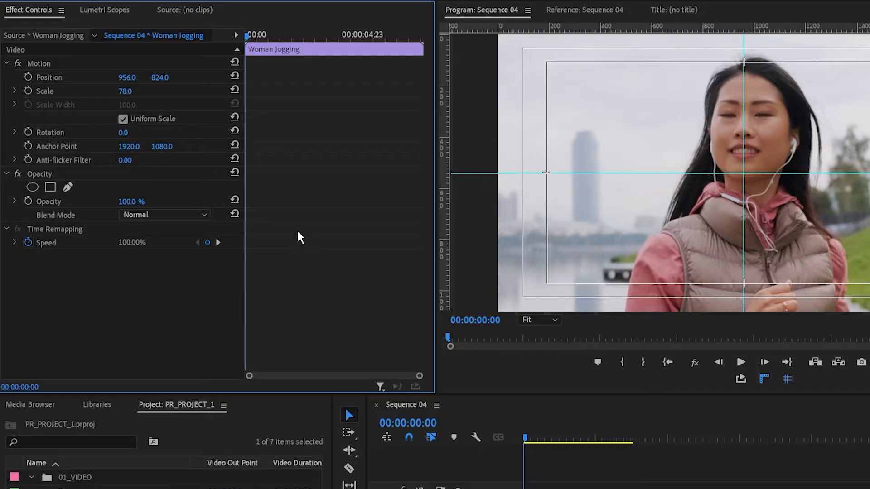
mouse_move(30, 91)
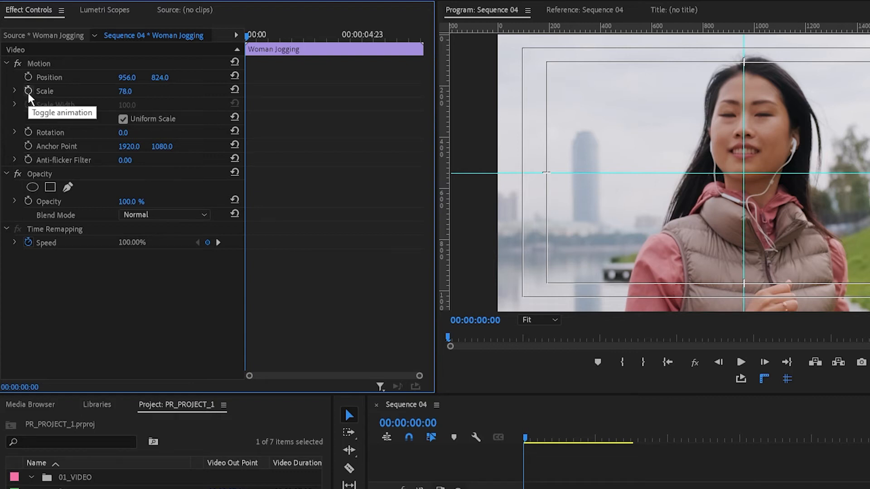
Enable Position keyframing with a first keyframe at the sequence start.
left_click(30, 90)
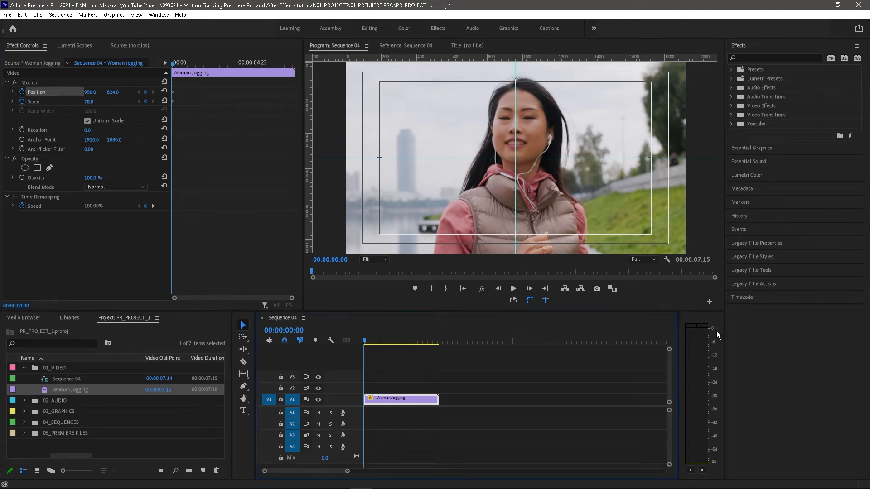
mouse_move(630, 338)
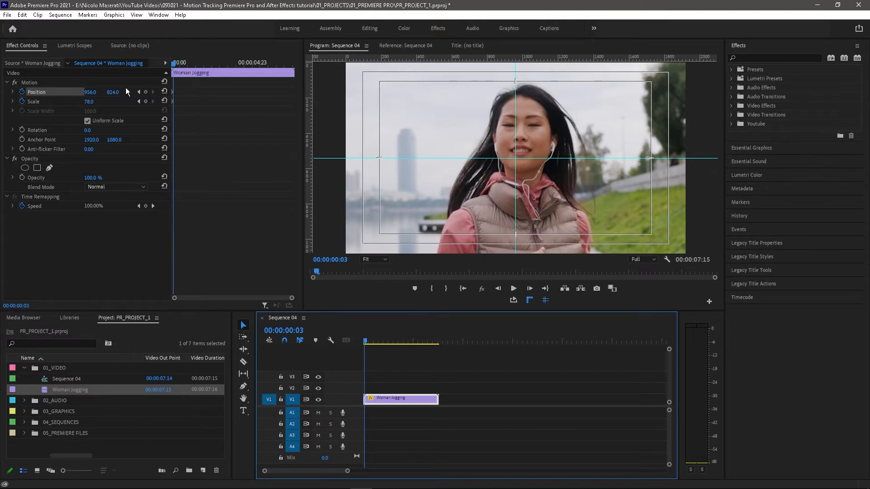
Adjust Position frame by frame so her eye stays on the centre crosshair.
left_click_drag(112, 91, 112, 84)
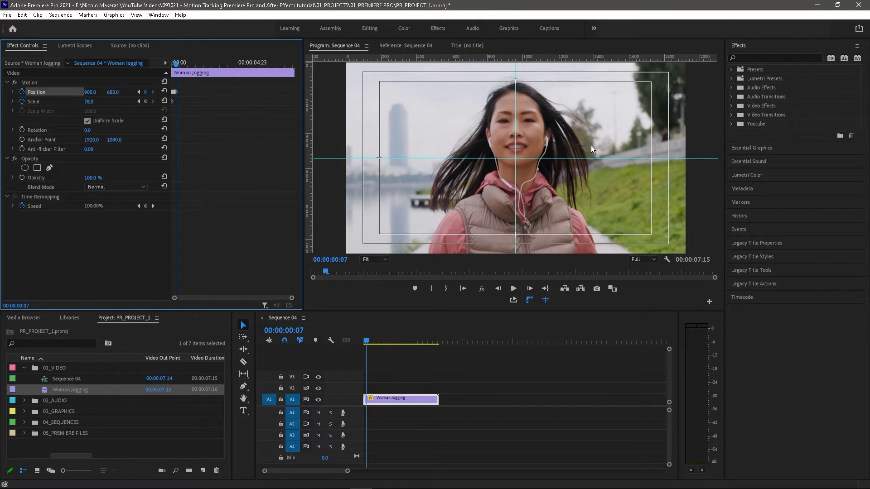
mouse_move(705, 168)
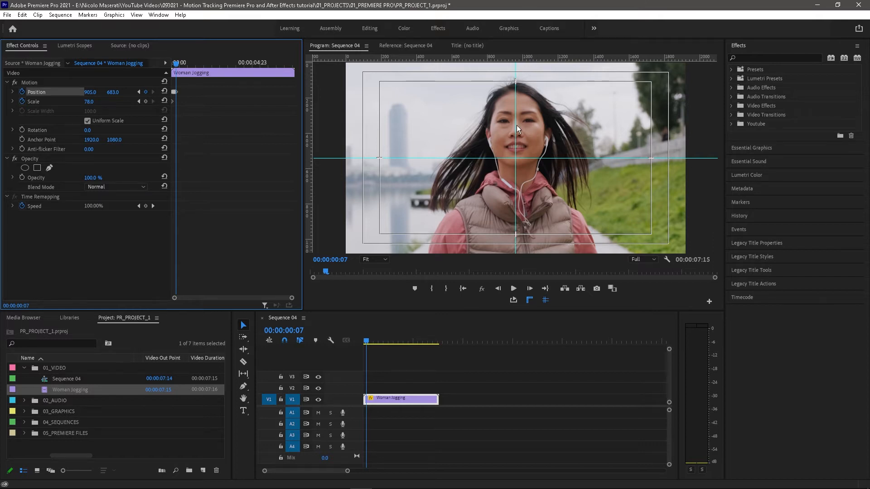
mouse_move(566, 181)
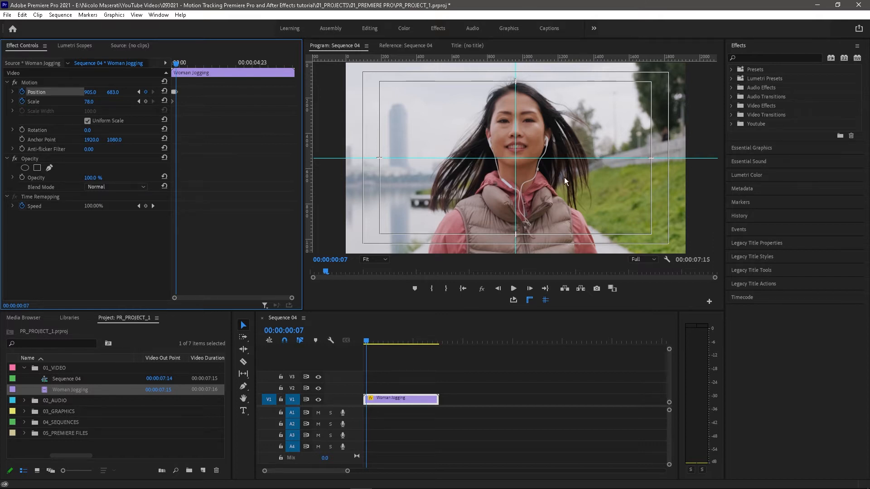
mouse_move(651, 149)
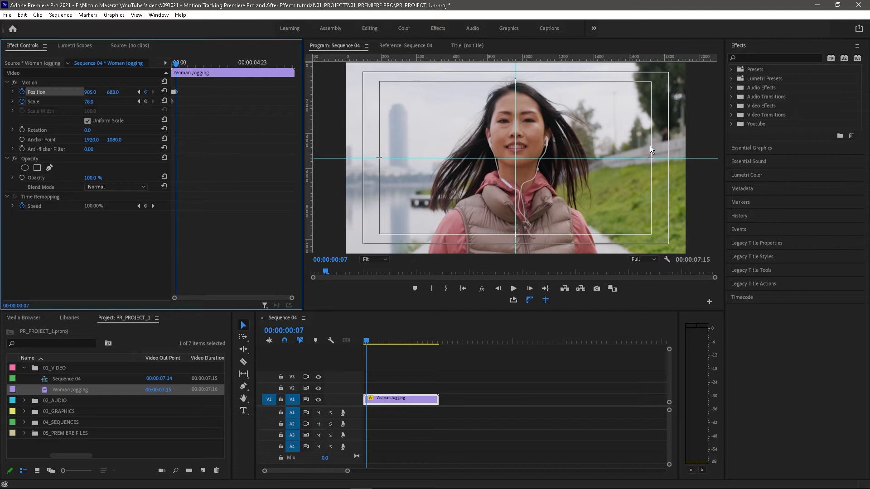
mouse_move(478, 325)
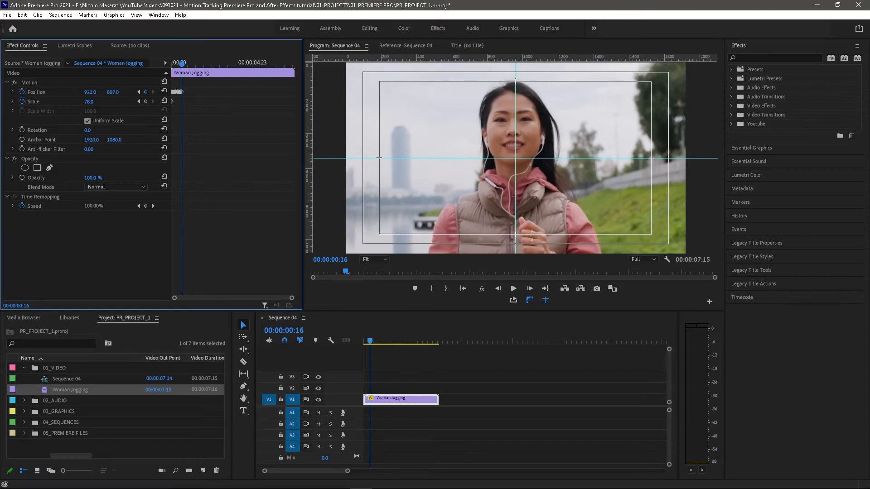
left_click(432, 343)
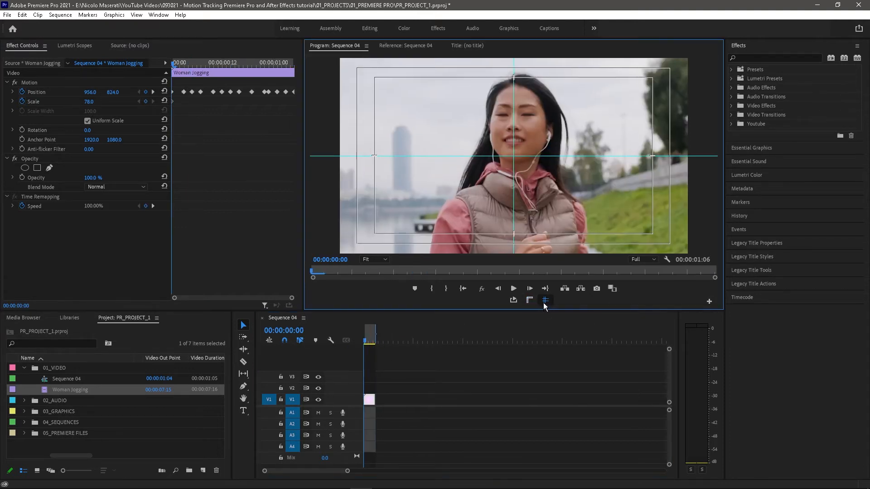
Hide the guide lines and turn off the Safe Margins overlay in the Program Monitor.
left_click(544, 300)
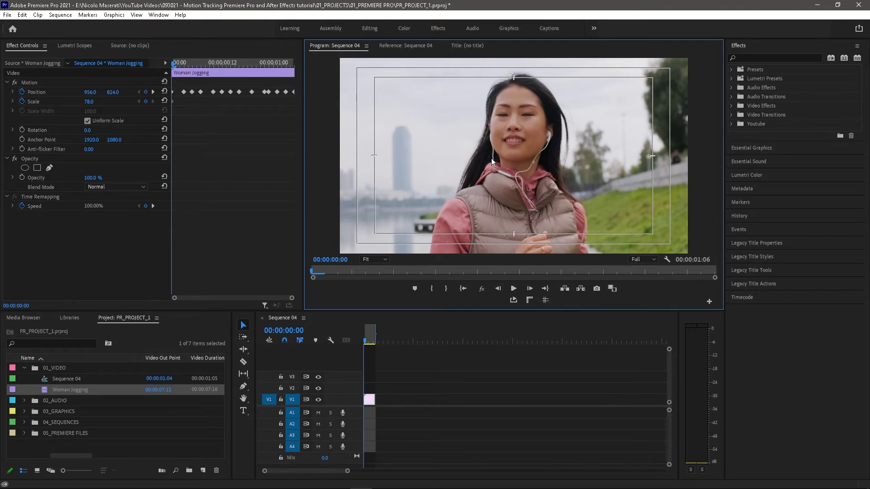
right_click(493, 162)
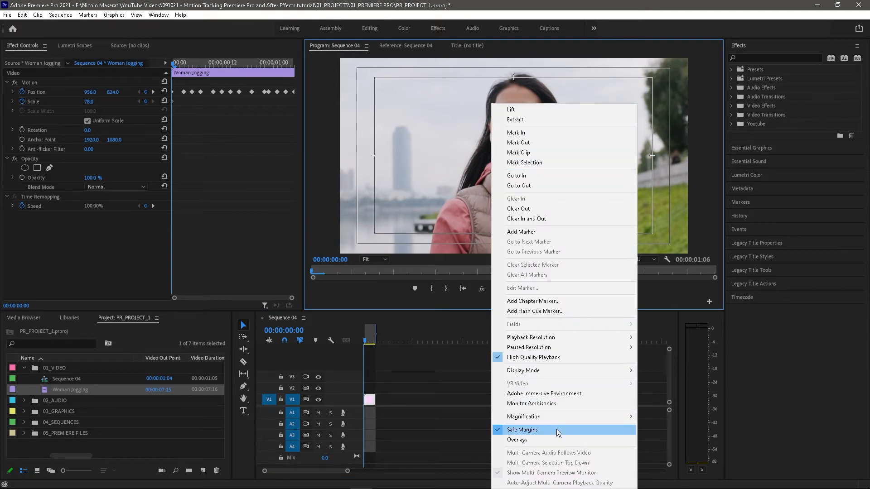
left_click(521, 429)
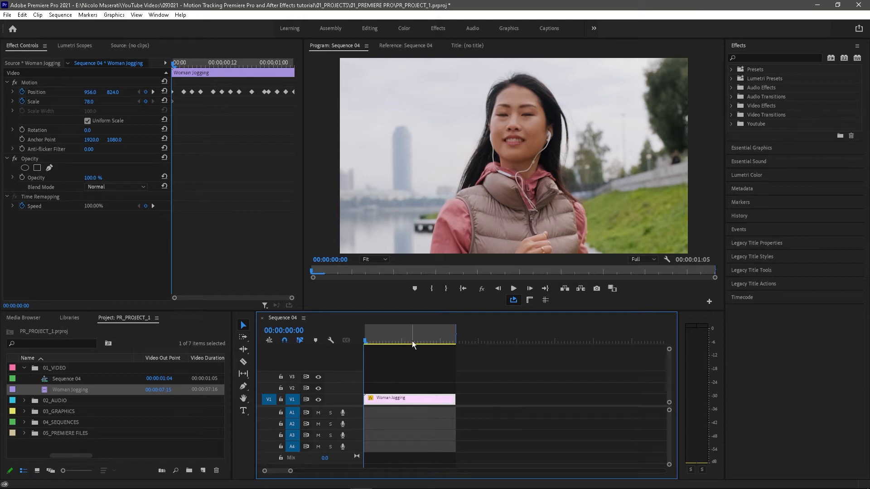
mouse_move(271, 351)
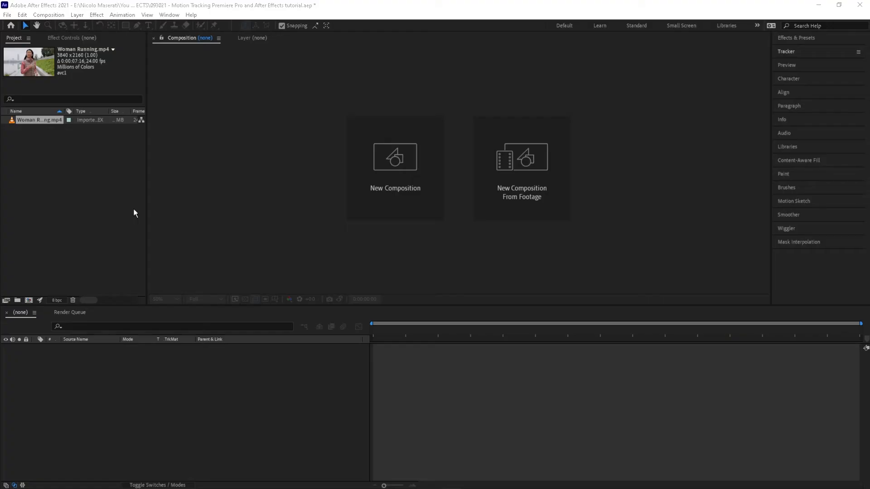
mouse_move(139, 203)
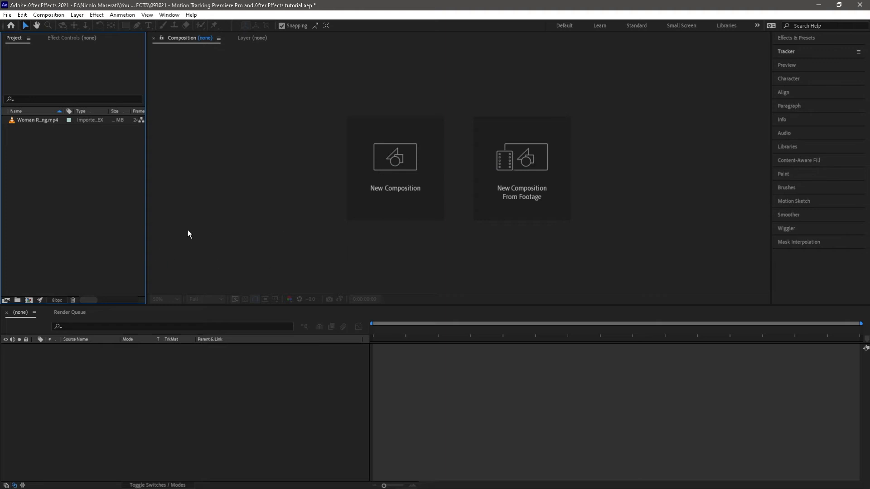
mouse_move(92, 173)
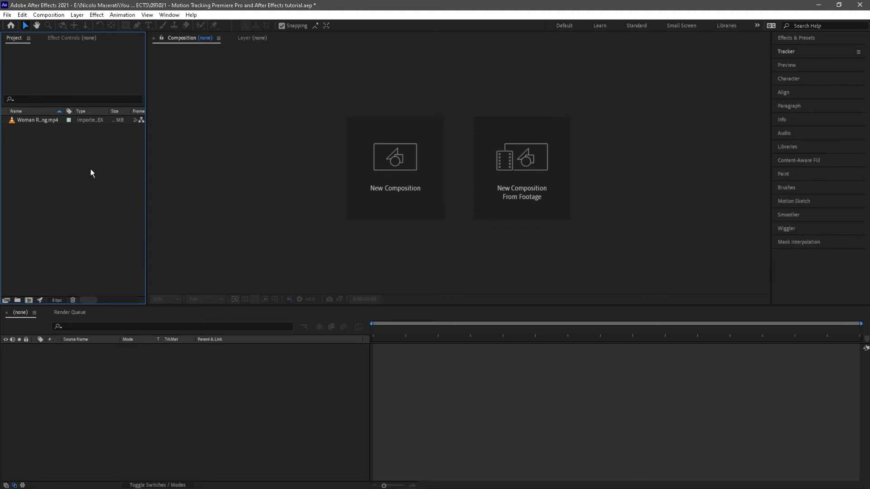
Select the imported Woman Running.mp4 footage in the After Effects Project panel.
left_click(36, 120)
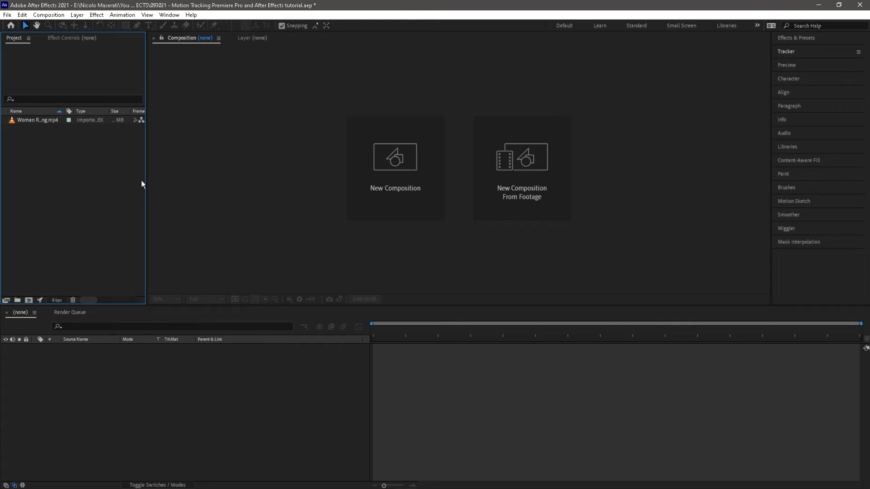
Create a new 1920x1080 Woman Running composition.
left_click(54, 15)
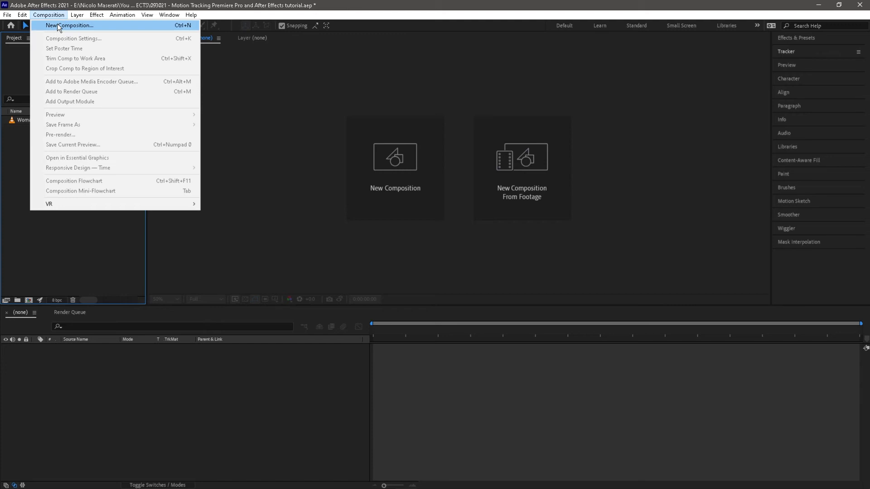
left_click(65, 25)
type("Woman Running")
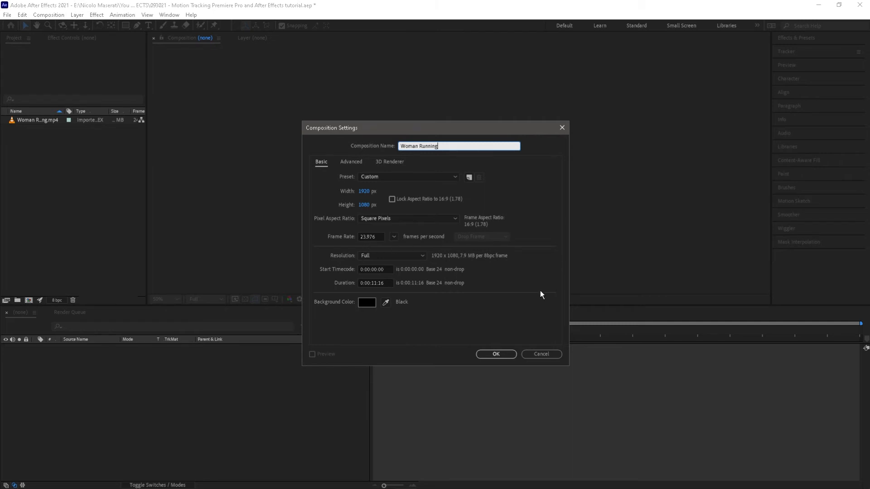
left_click(496, 355)
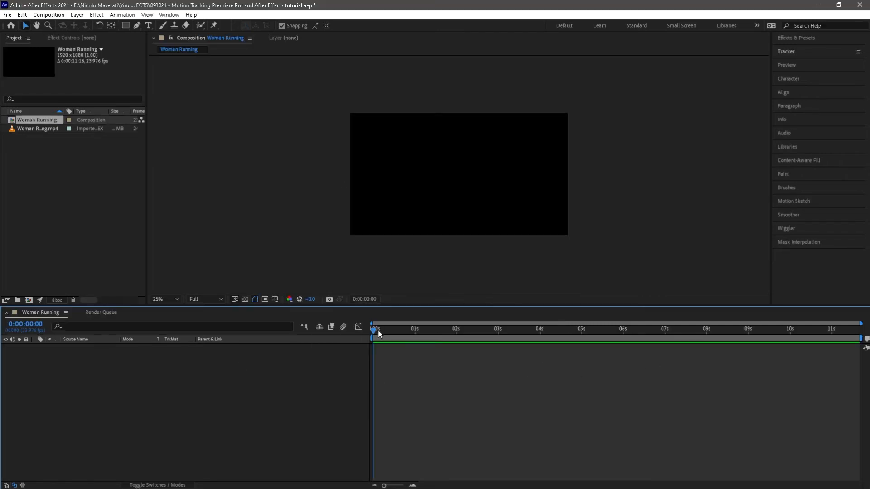
Add the 4K footage as a layer, scale it to 50% and fit the comp in view.
left_click(37, 129)
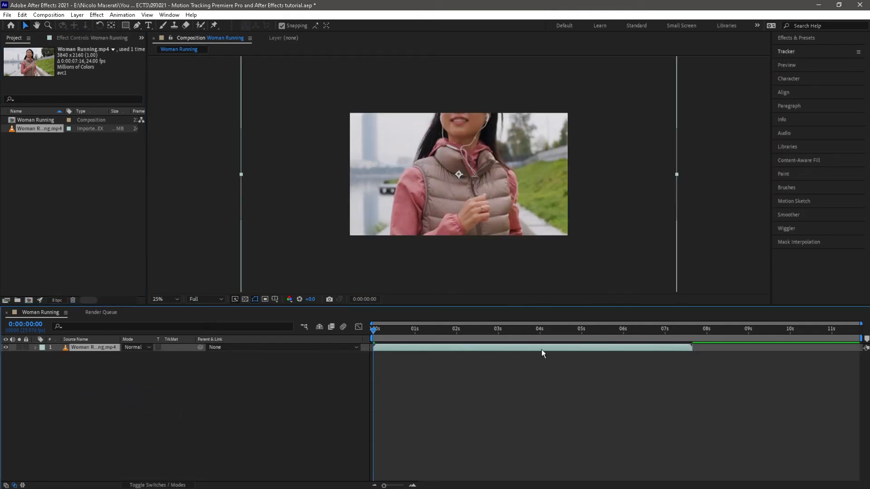
left_click(176, 299)
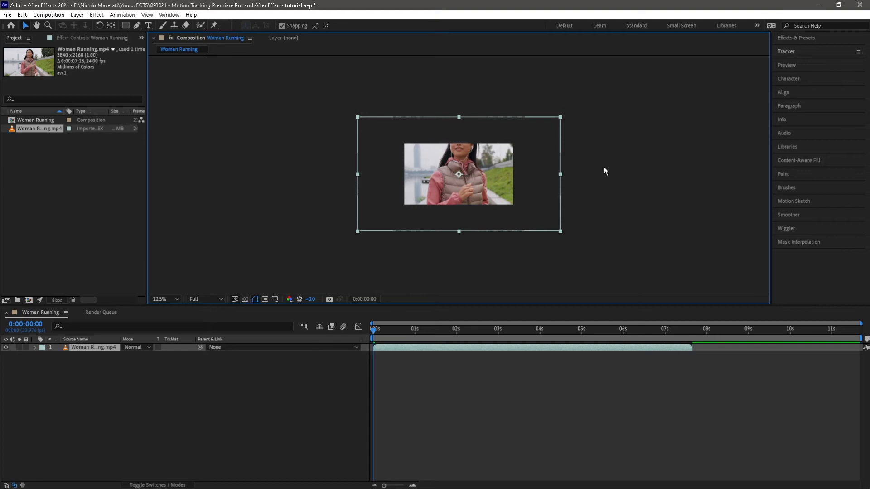
mouse_move(408, 397)
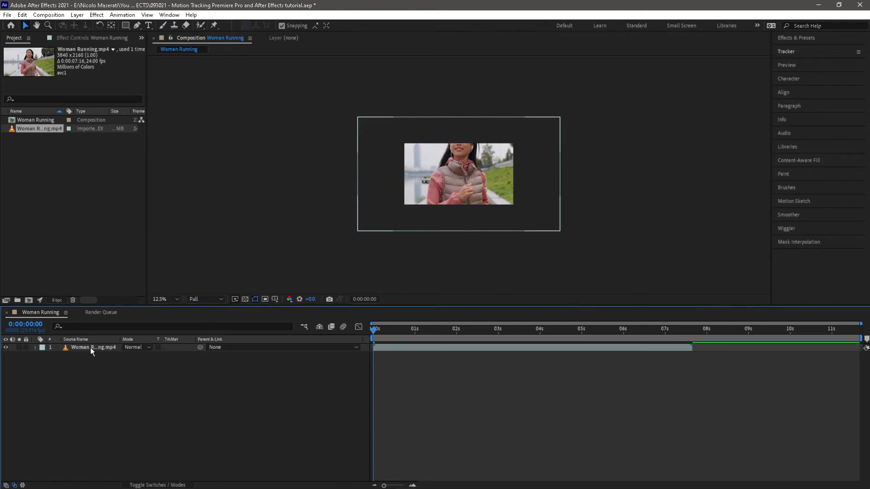
left_click(90, 347)
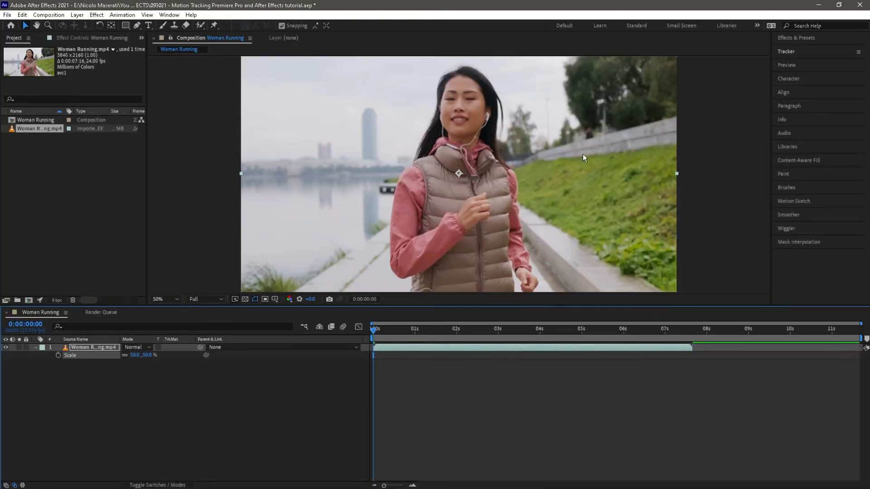
left_click(163, 299)
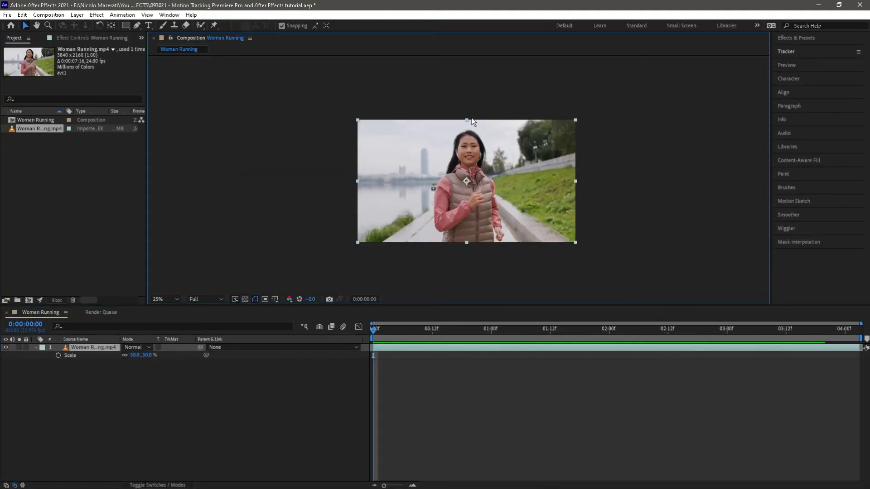
Zoom in on the woman's eye and show the Tracker panel expanded via Window > Tracker.
left_click(165, 299)
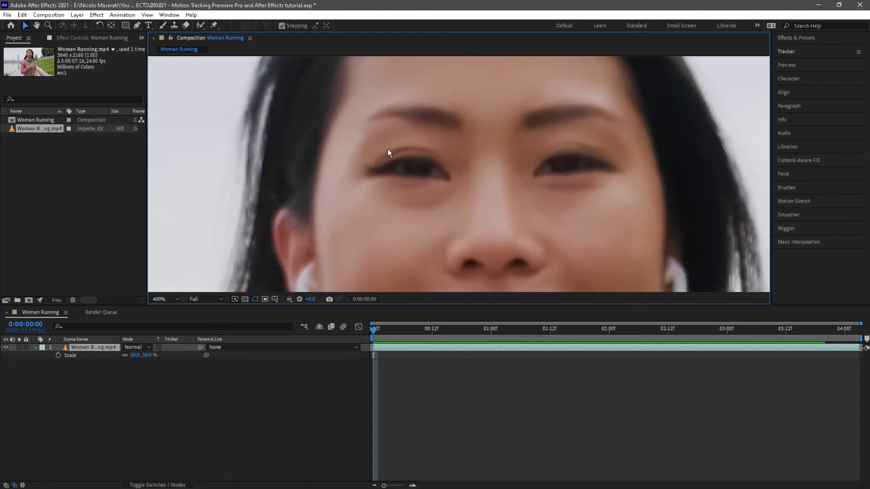
left_click(159, 299)
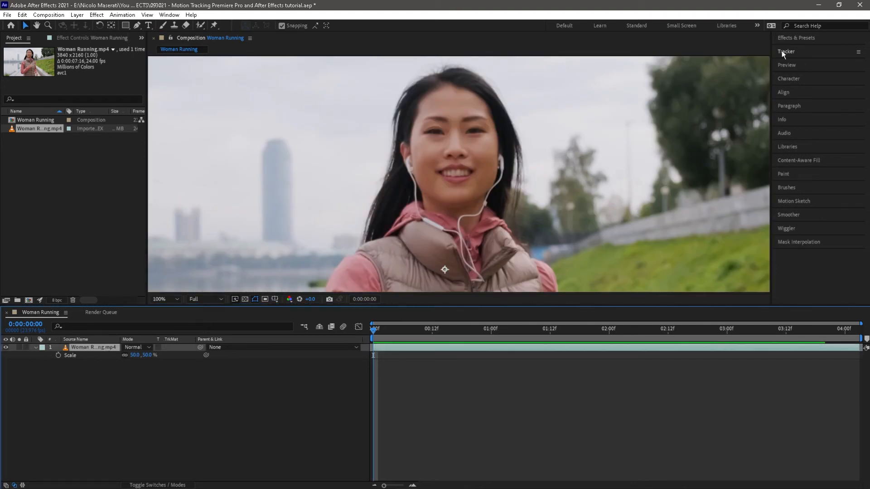
left_click(785, 51)
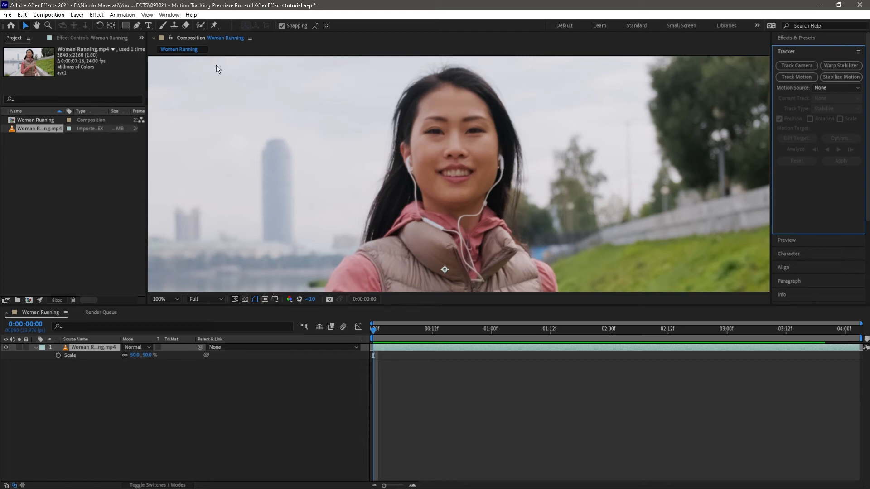
left_click(169, 15)
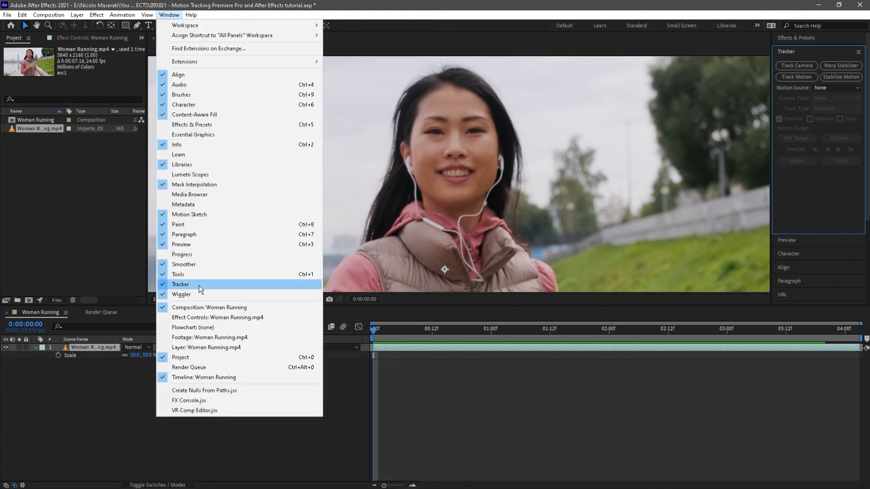
left_click(179, 283)
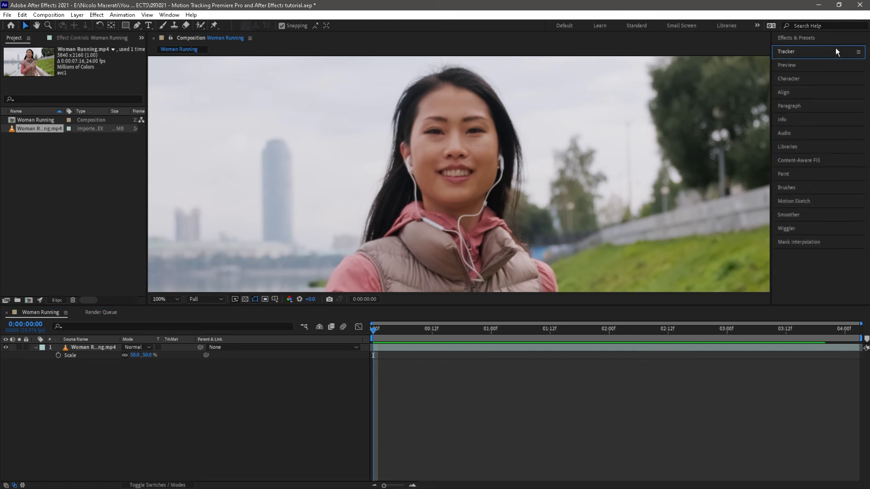
left_click(795, 76)
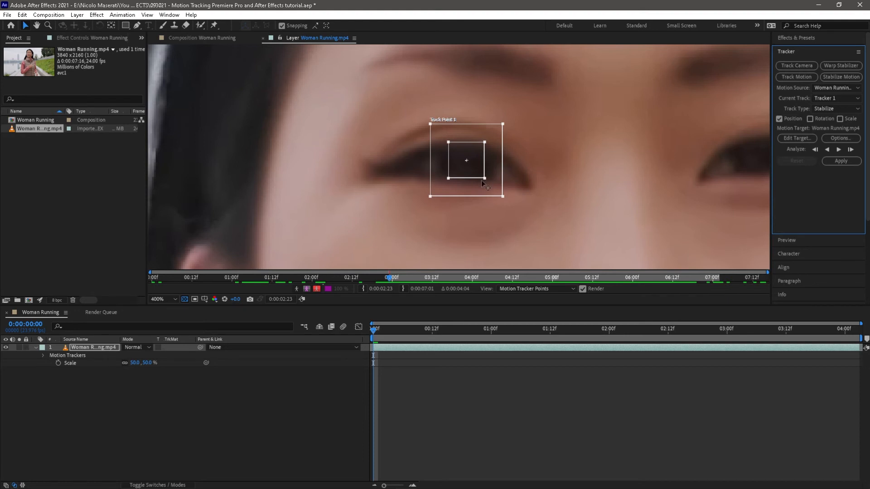
mouse_move(486, 183)
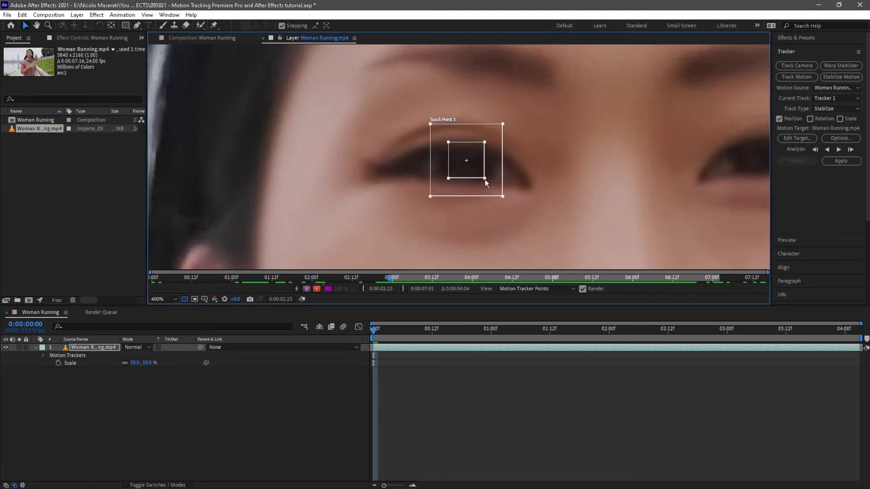
Enlarge Track Point 1's feature box around the eye and greatly widen its search area.
left_click_drag(482, 183, 499, 196)
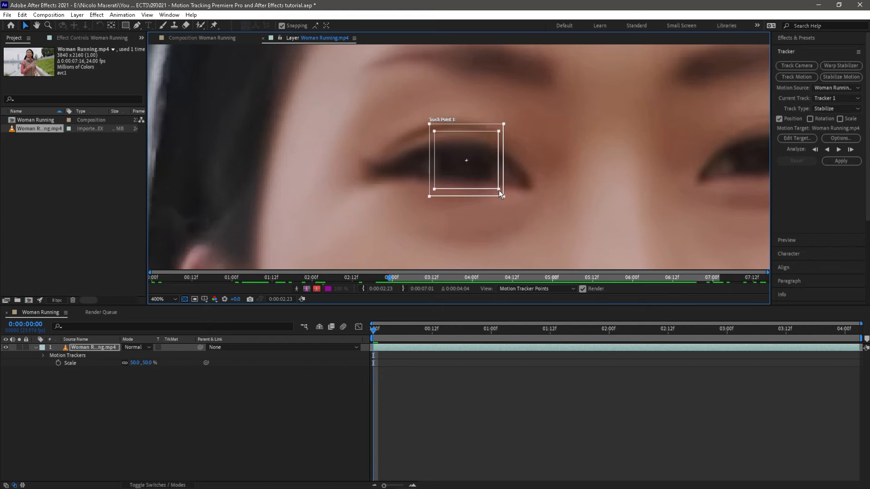
left_click_drag(500, 195, 516, 207)
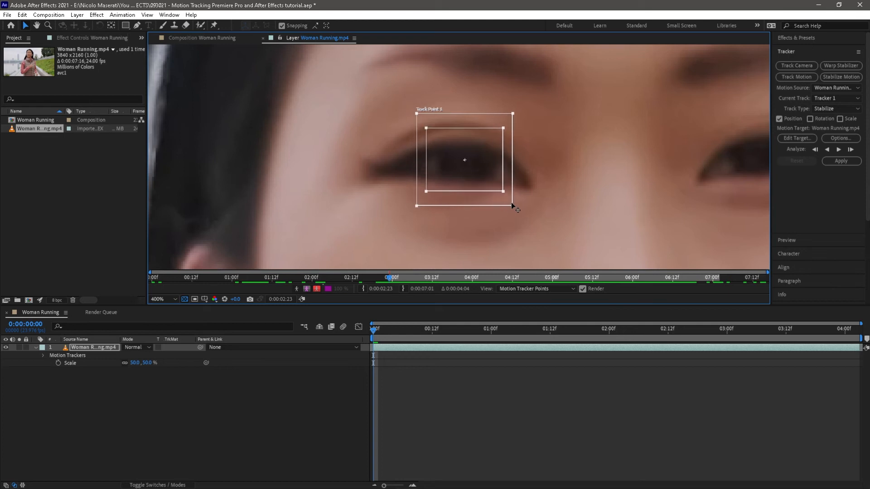
left_click_drag(513, 206, 548, 223)
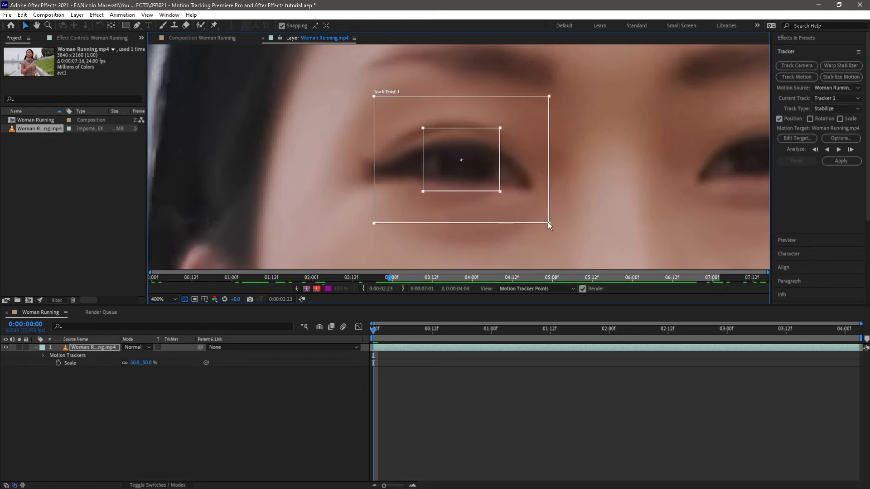
left_click_drag(548, 227, 573, 239)
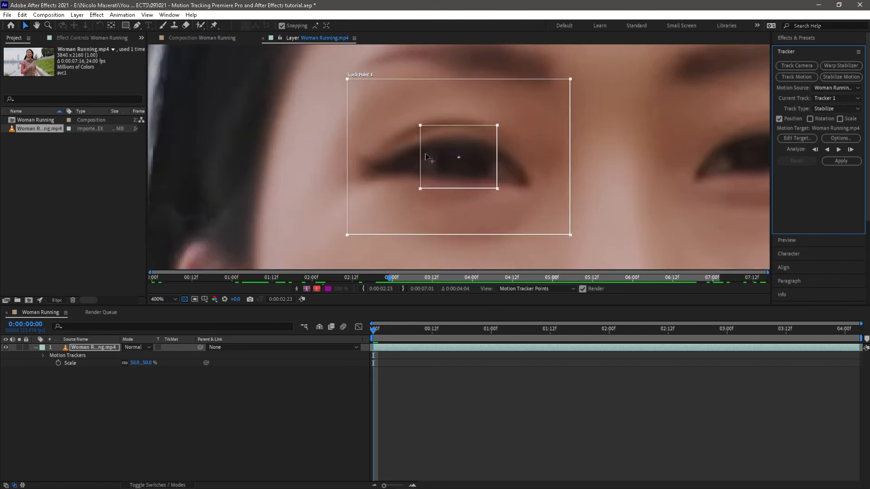
mouse_move(312, 150)
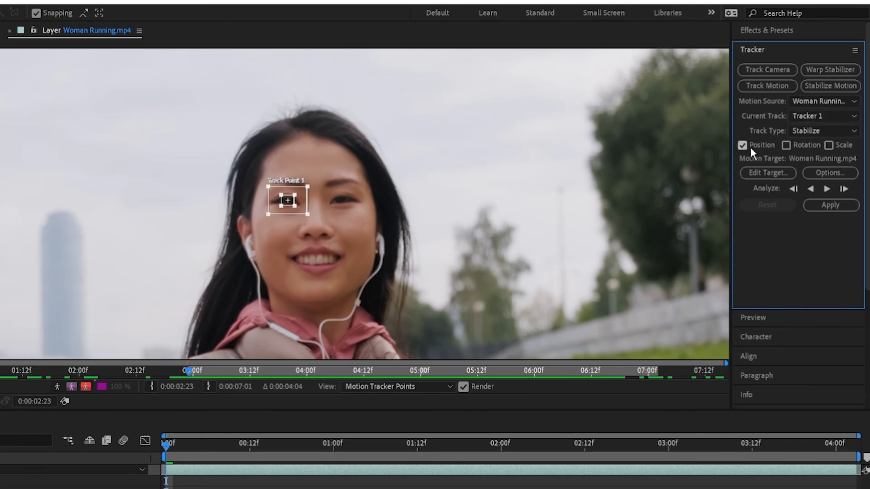
mouse_move(698, 164)
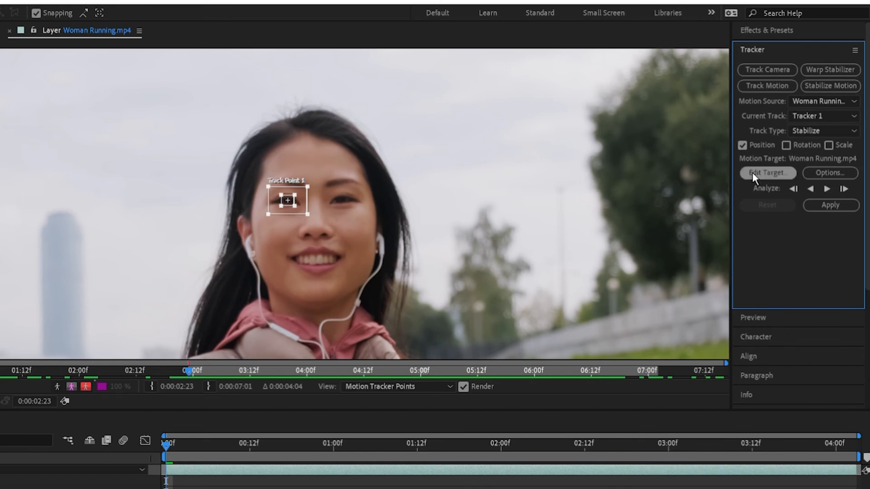
mouse_move(843, 189)
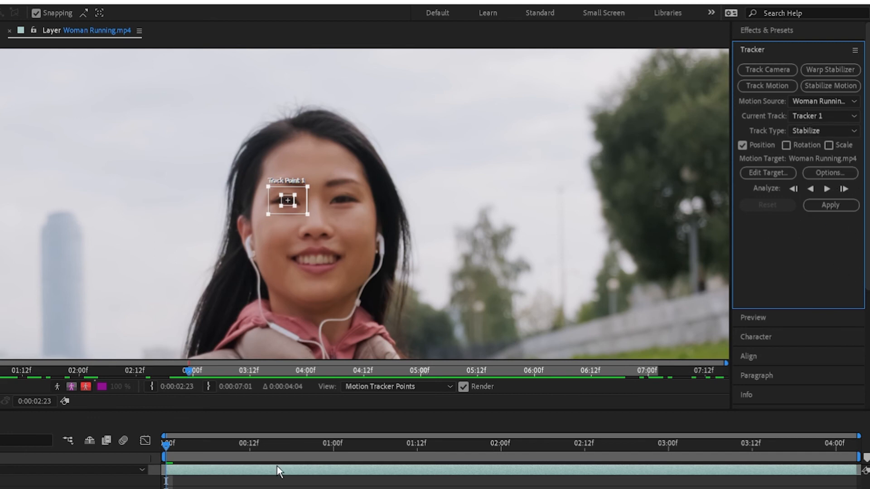
mouse_move(830, 189)
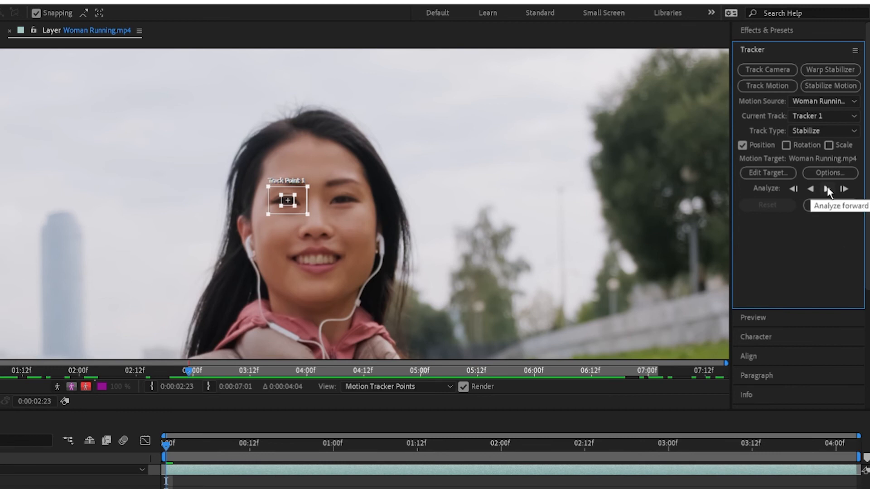
Analyze the eye track forward, then stop it when it drifts down to the mouth.
left_click(830, 188)
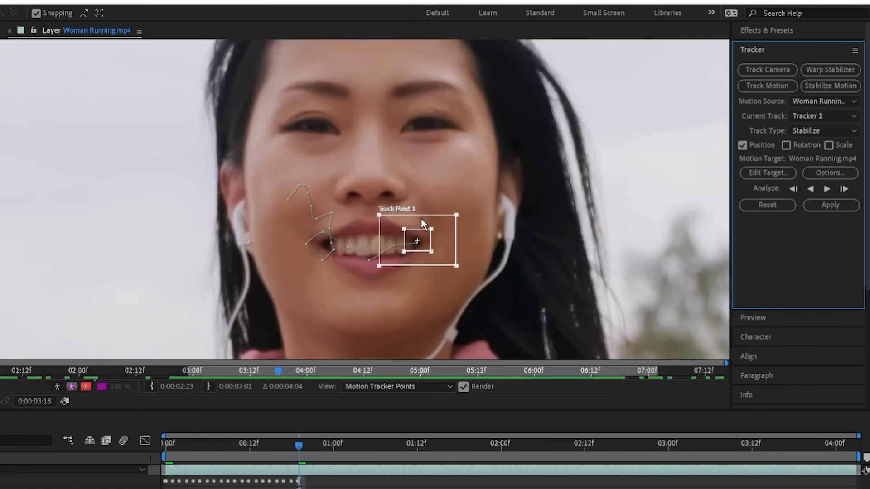
left_click(222, 456)
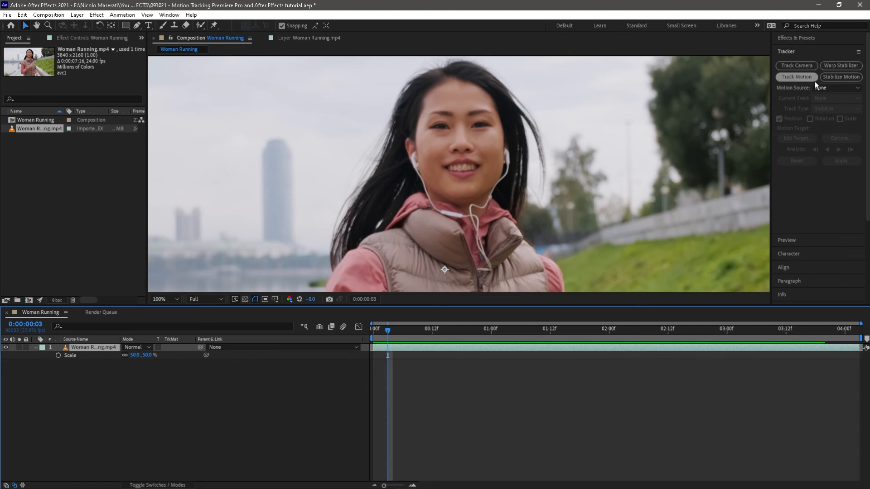
Start a fresh Stabilize Motion track on the eye and analyze it forward across the whole clip.
left_click(796, 77)
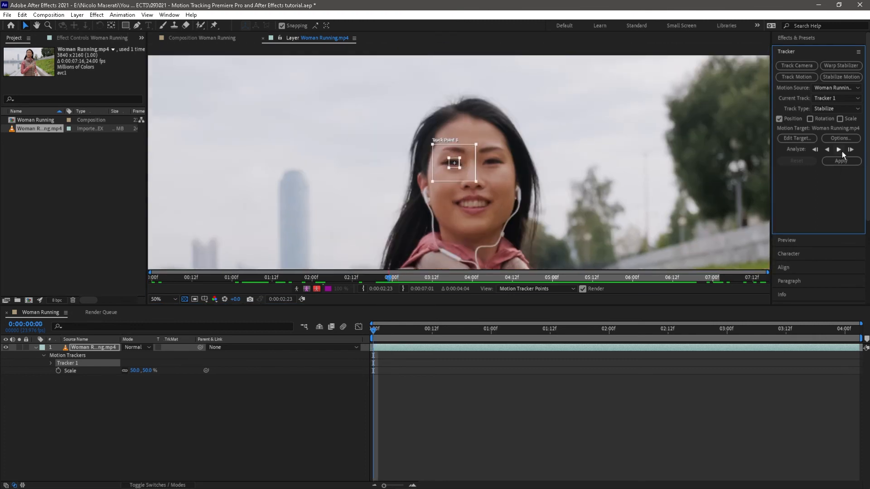
left_click(839, 149)
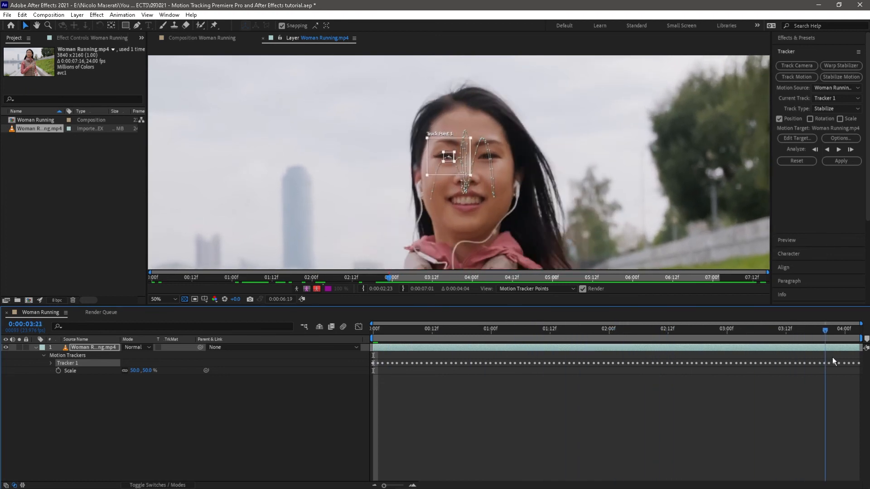
left_click(840, 161)
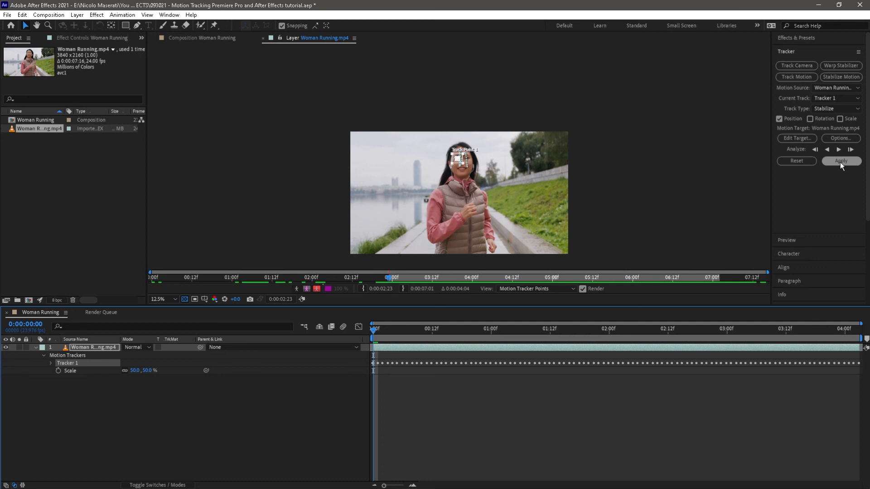
Apply Tracker 1's X and Y stabilization and select the Woman Running layer in the comp.
left_click(840, 161)
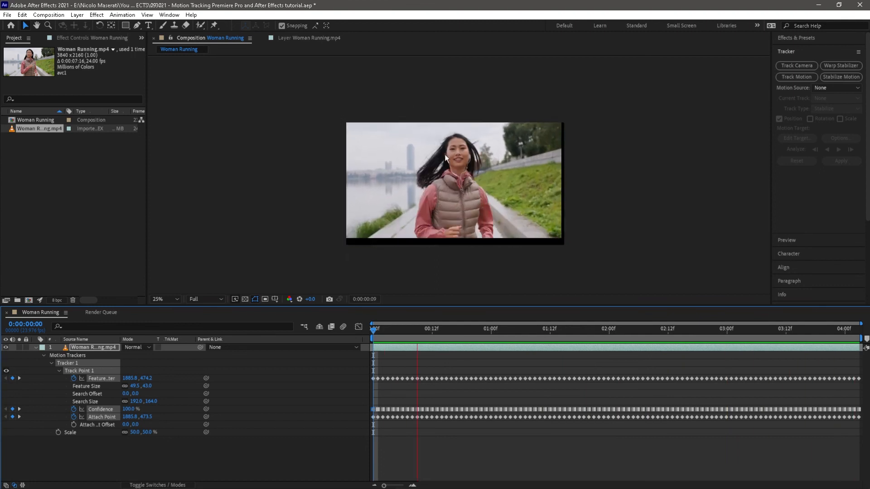
left_click(712, 328)
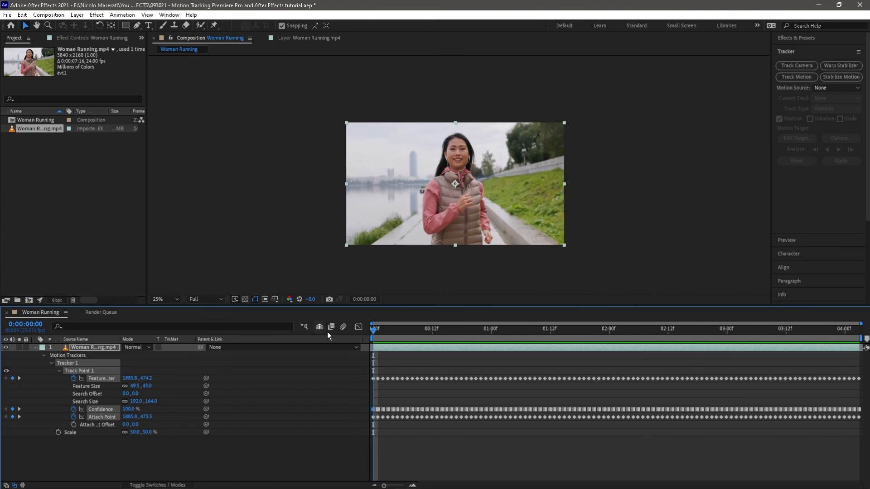
mouse_move(481, 302)
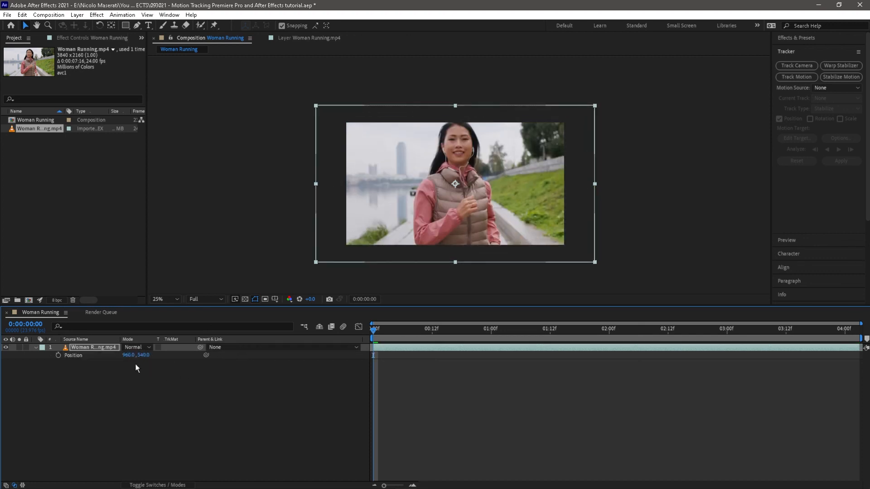
Set the layer's Position to 977, 697 and check framing at about one second.
left_click_drag(454, 184, 454, 195)
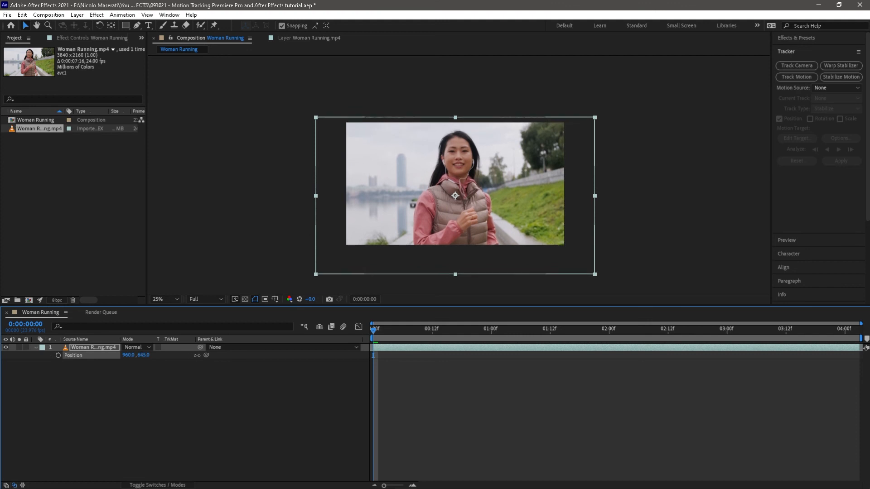
left_click(560, 330)
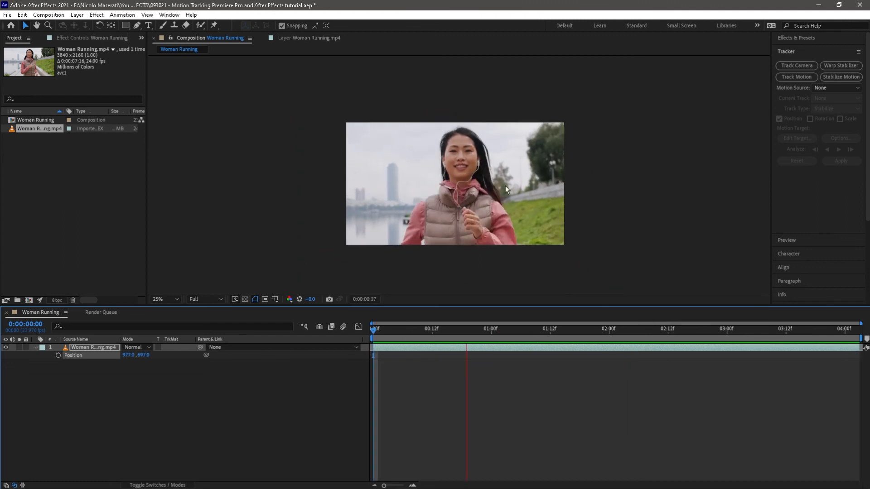
left_click(497, 329)
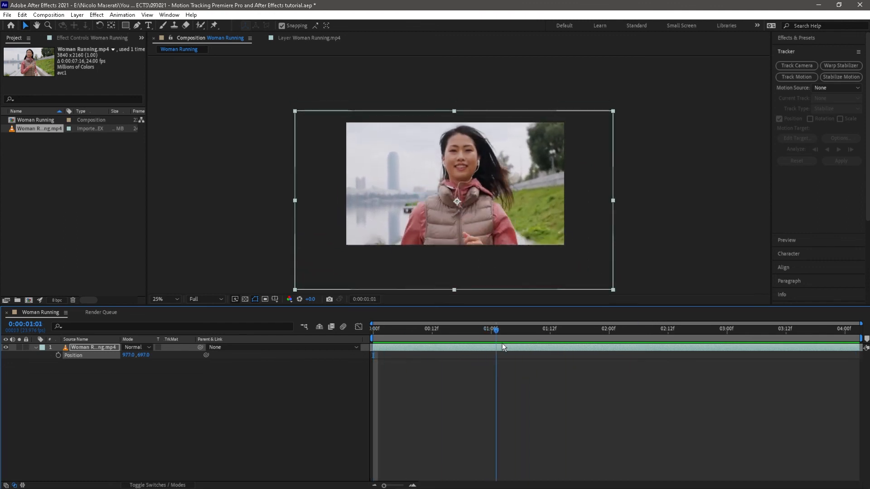